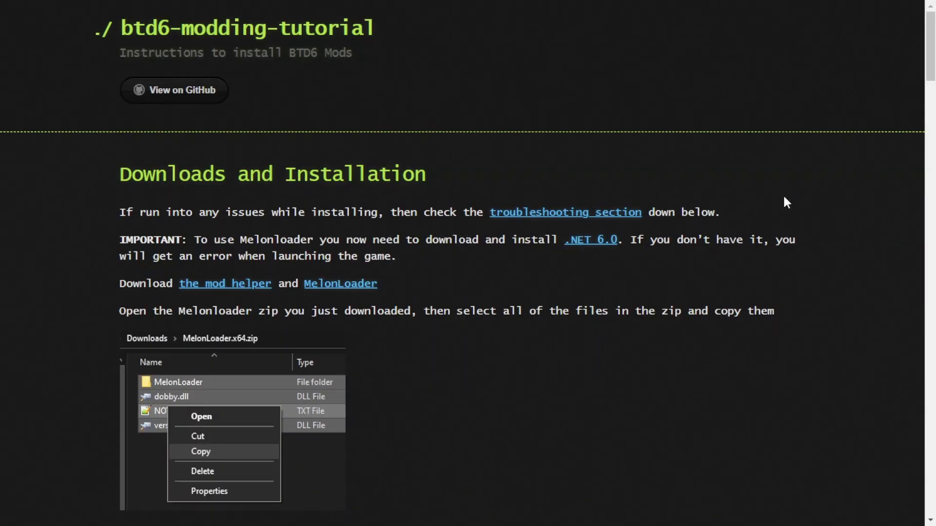
pyautogui.moveTo(310, 190)
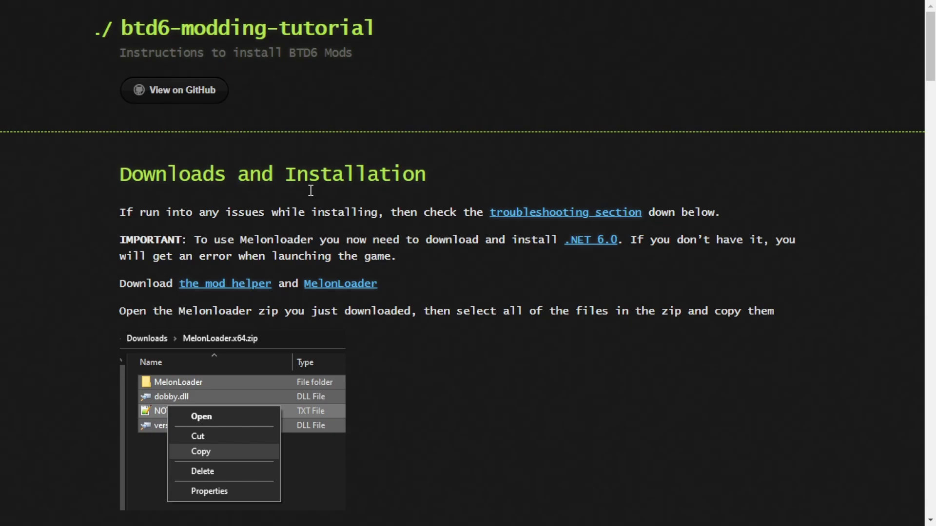
pyautogui.moveTo(504, 237)
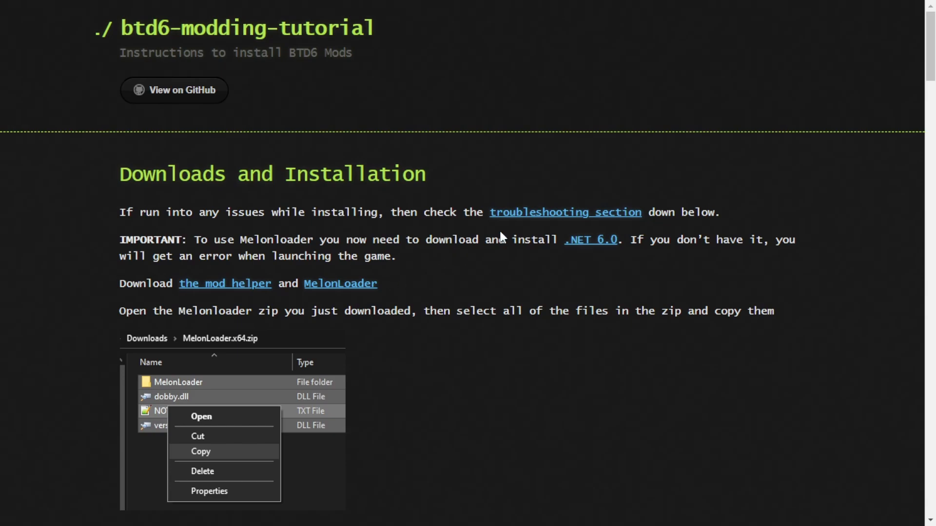
pyautogui.moveTo(602, 257)
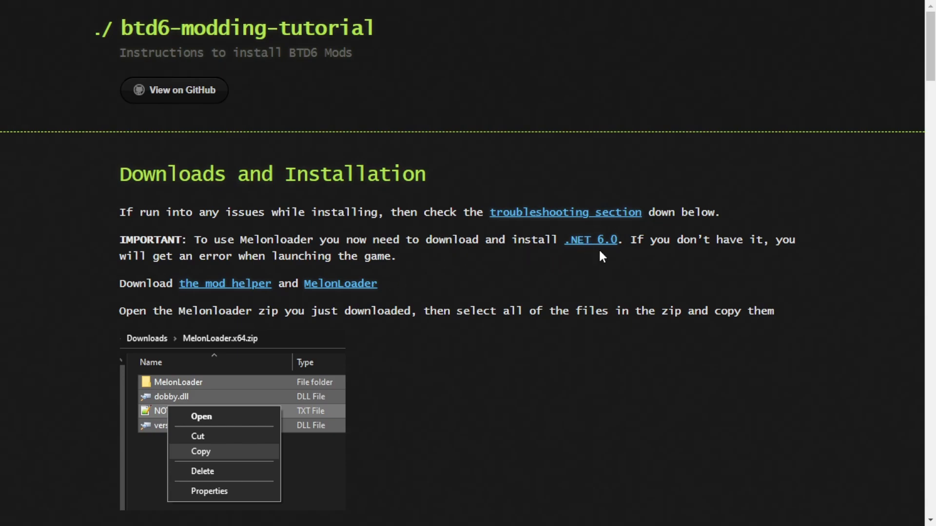
pyautogui.moveTo(606, 242)
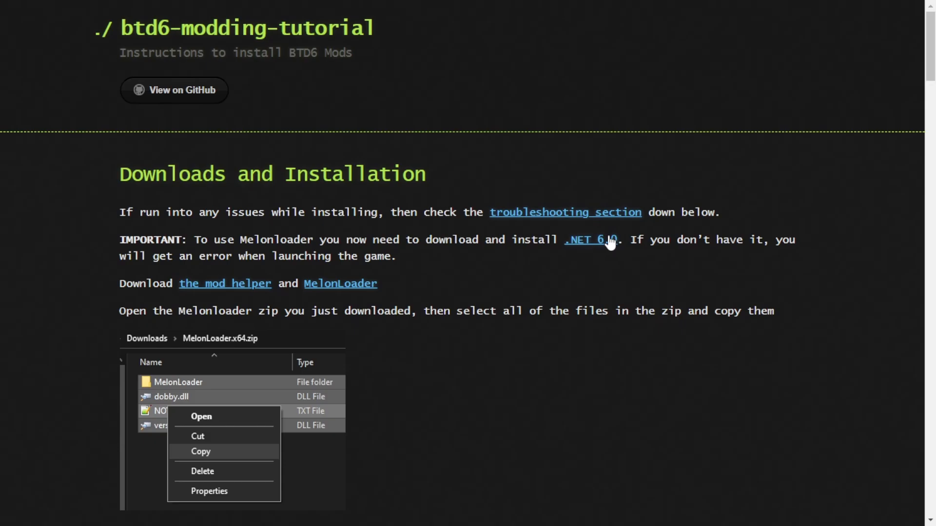
# Open the .NET 6.0 runtime download page from the tutorial's requirements link
pyautogui.click(588, 240)
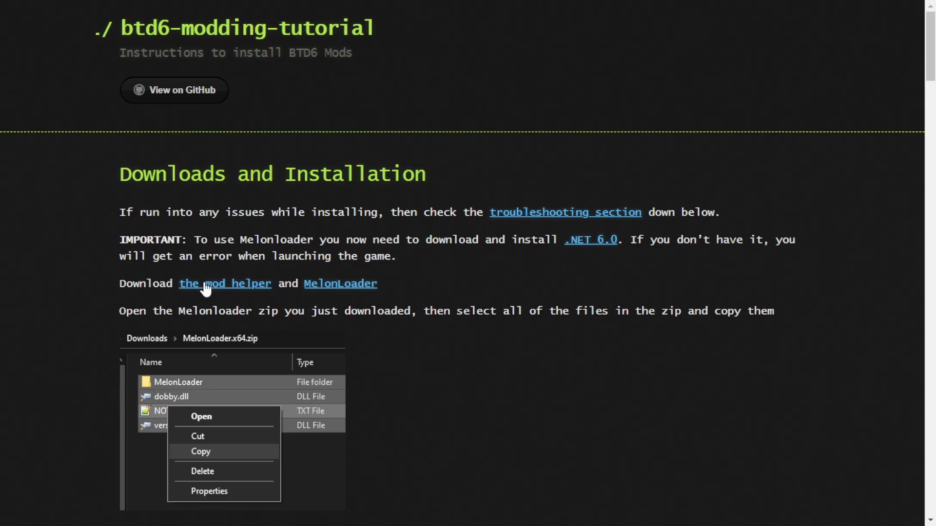
pyautogui.moveTo(220, 281)
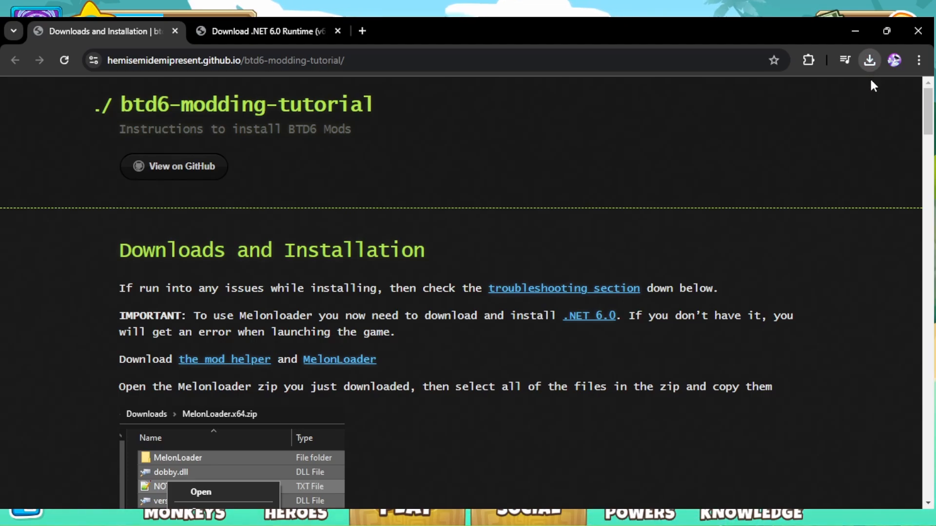
pyautogui.moveTo(784, 125)
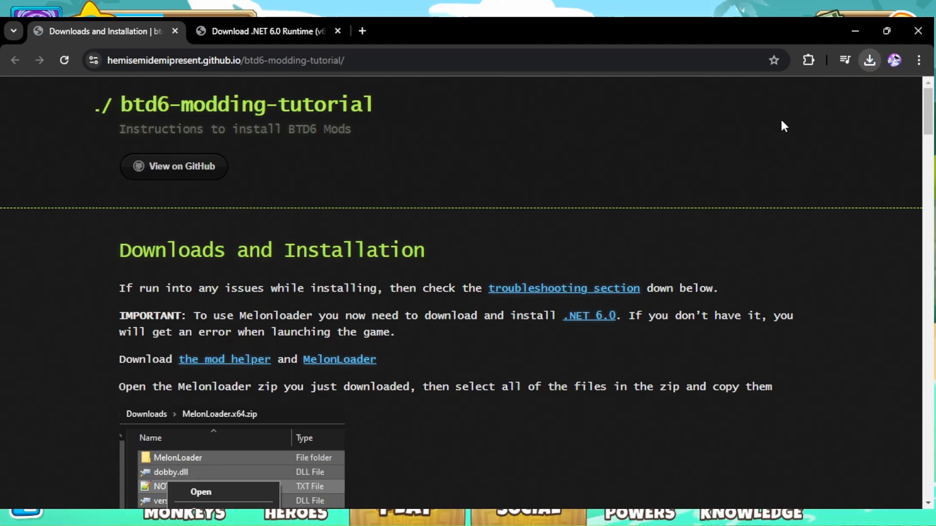
pyautogui.moveTo(560, 273)
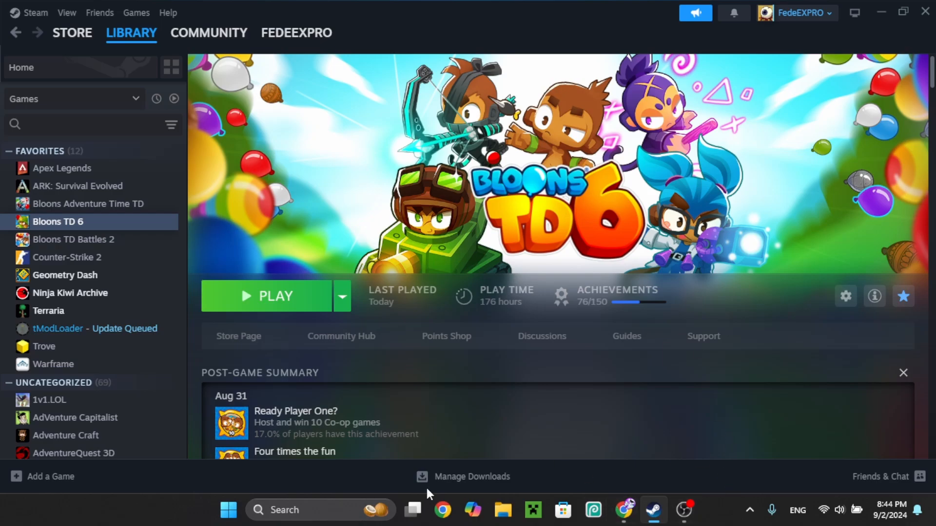
pyautogui.moveTo(88, 230)
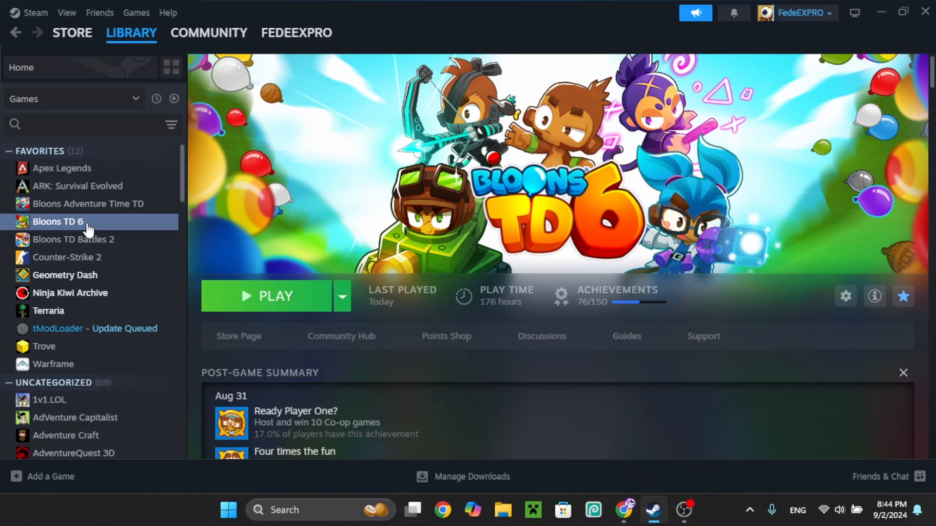
# Browse Bloons TD 6's local files from its Steam library context menu
pyautogui.rightClick(58, 222)
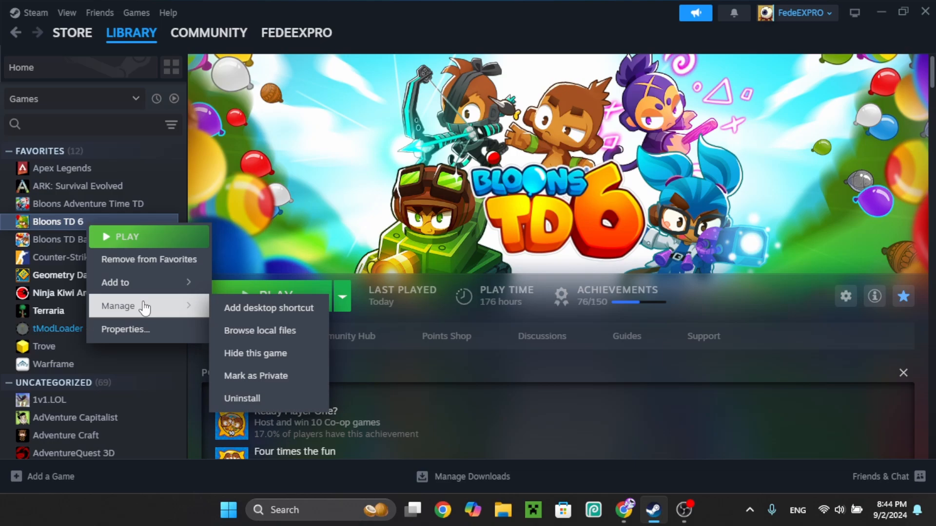
pyautogui.click(260, 330)
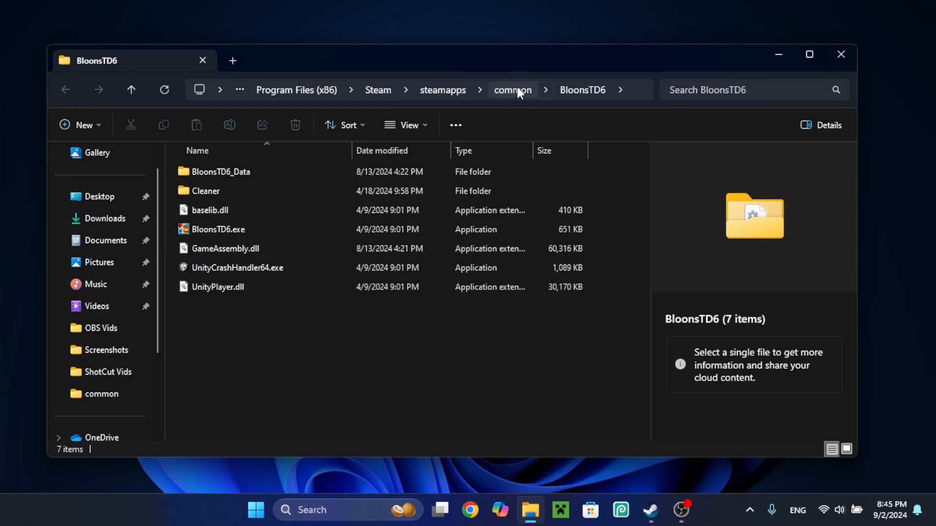
# Duplicate the BloonsTD6 folder in common and open the new 'BloonsTD6 - Copy (2)' folder
pyautogui.click(512, 91)
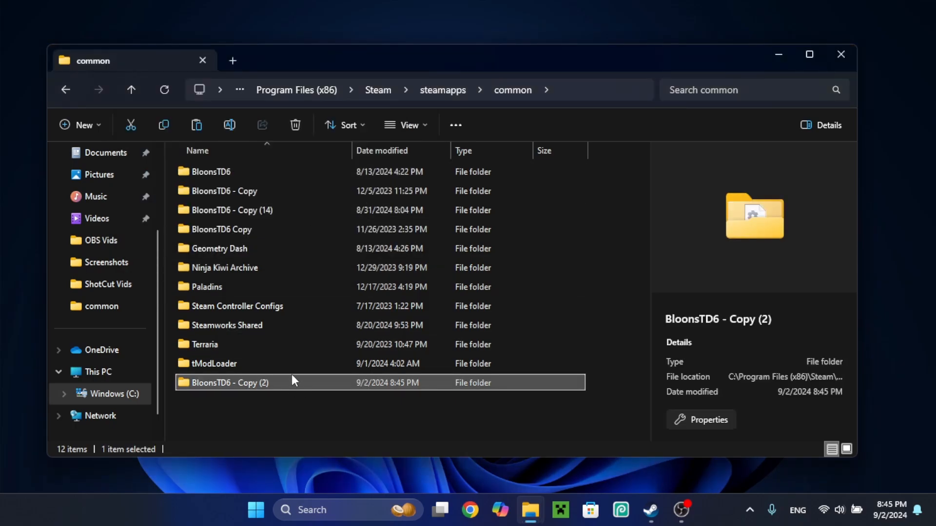
pyautogui.moveTo(247, 394)
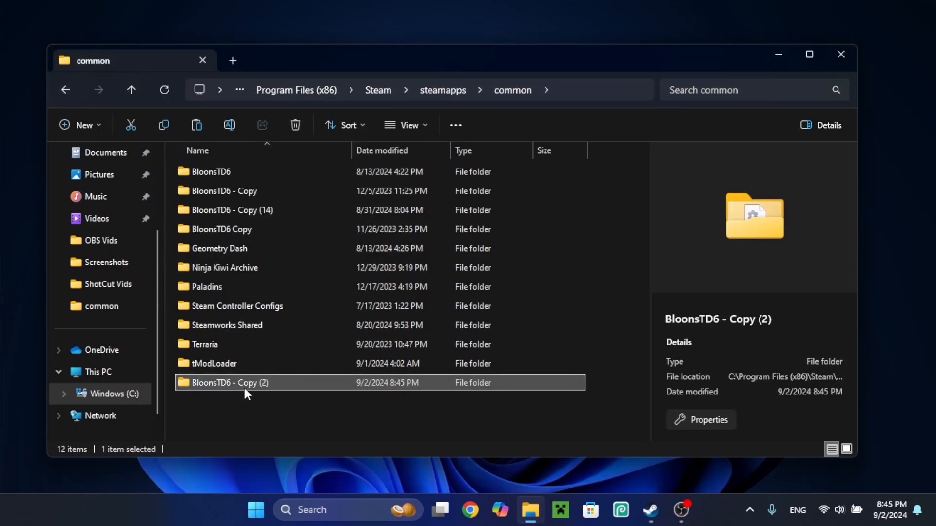
pyautogui.moveTo(245, 388)
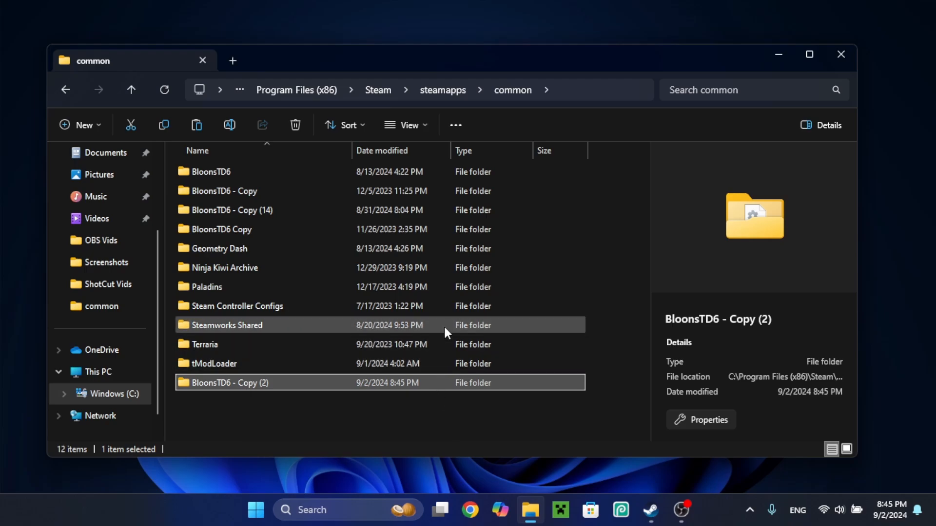
pyautogui.moveTo(242, 388)
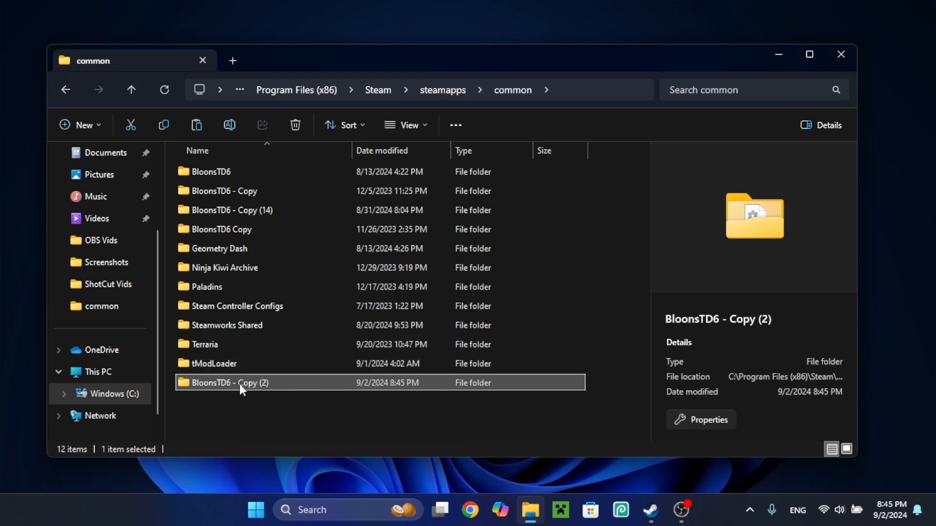
pyautogui.doubleClick(230, 383)
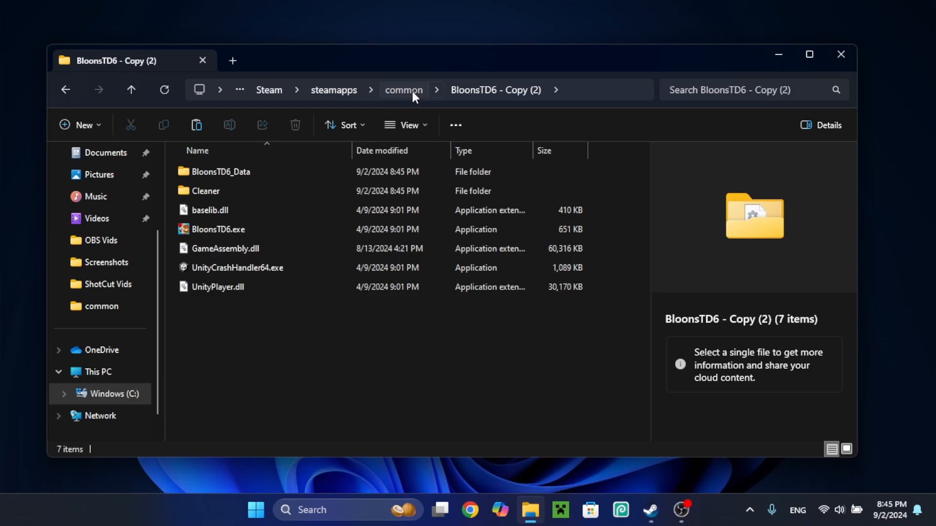
pyautogui.click(403, 91)
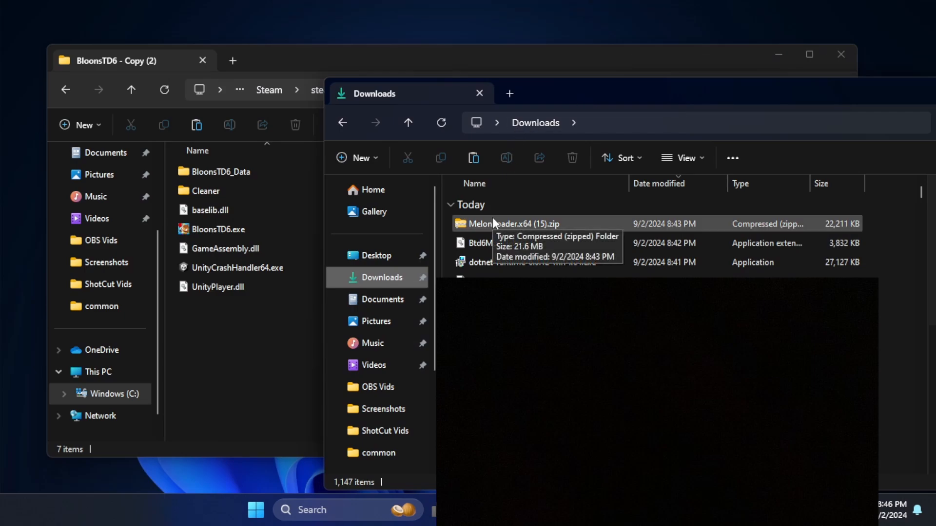
# Select the downloaded MelonLoader zip to extract its files into the copied folder
pyautogui.click(510, 223)
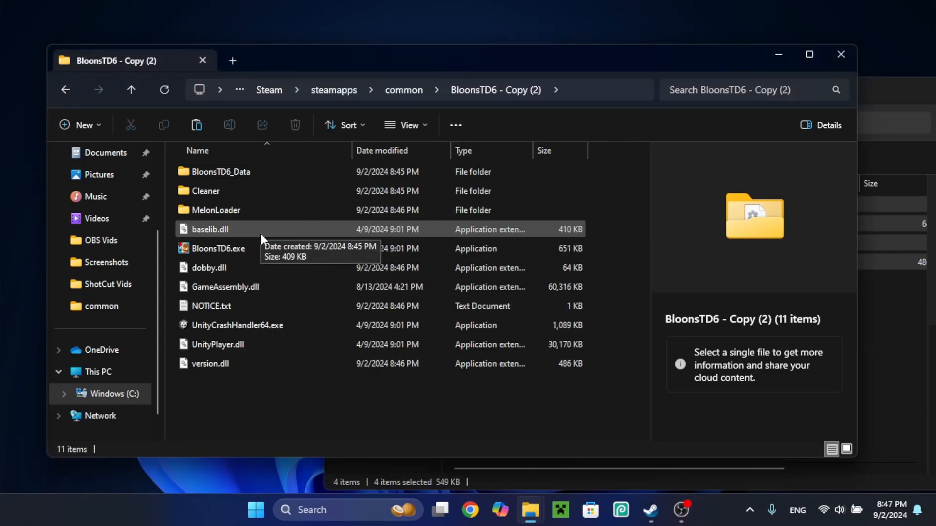
pyautogui.moveTo(249, 250)
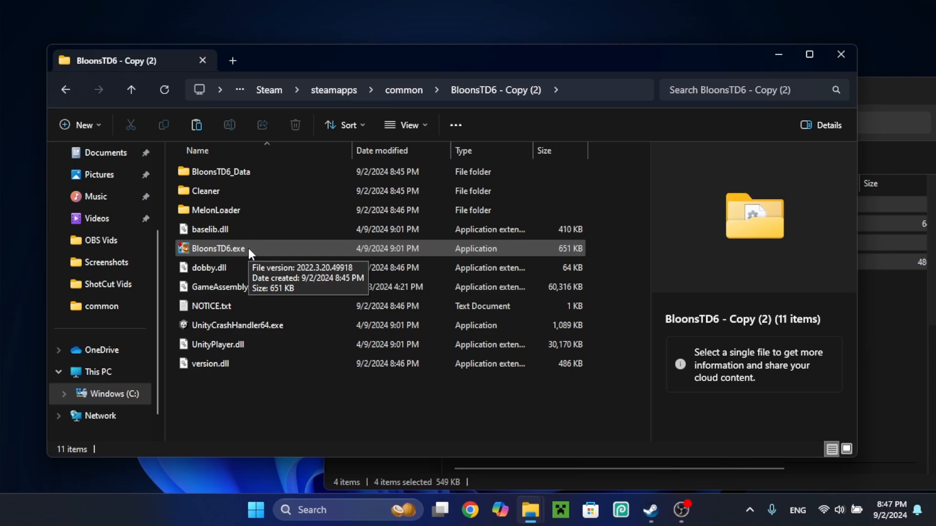
# Launch the copied BloonsTD6.exe, pass the title screen, and accept the Modded Client warning
pyautogui.doubleClick(215, 248)
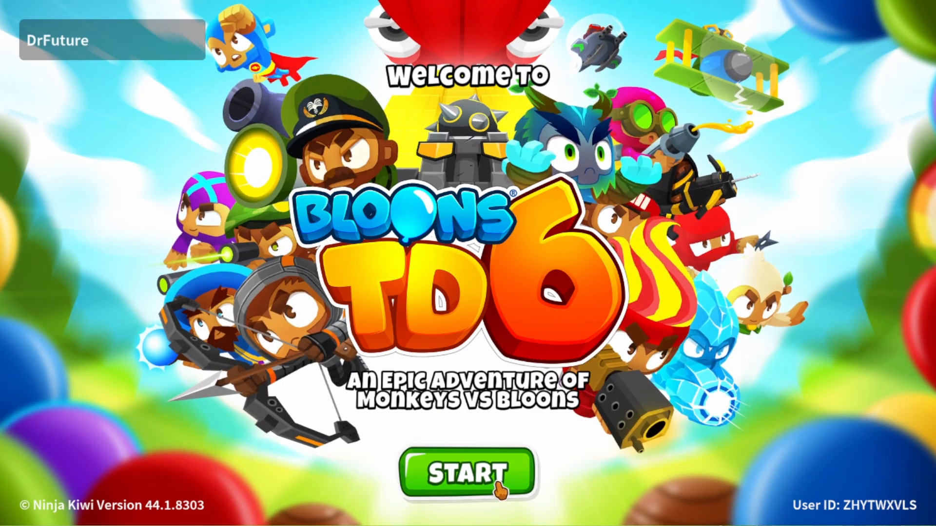
pyautogui.click(470, 474)
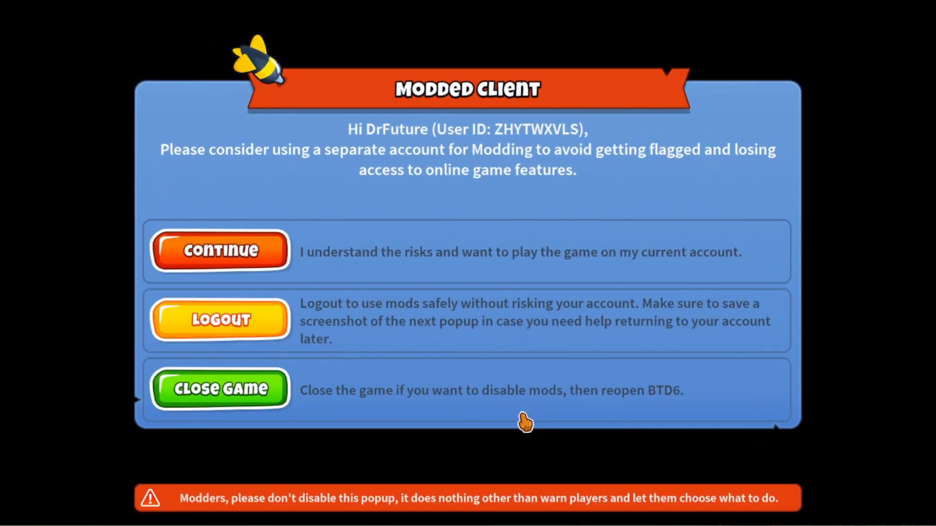
pyautogui.moveTo(525, 166)
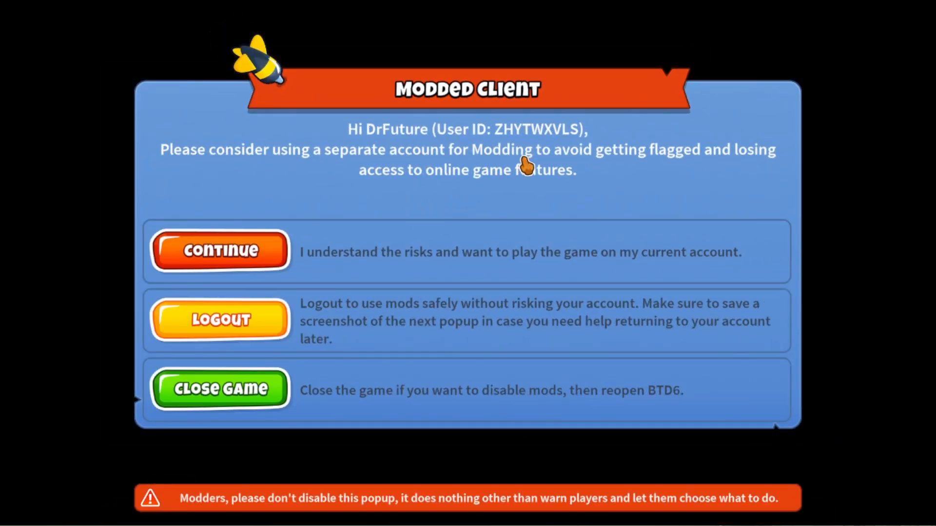
pyautogui.moveTo(266, 253)
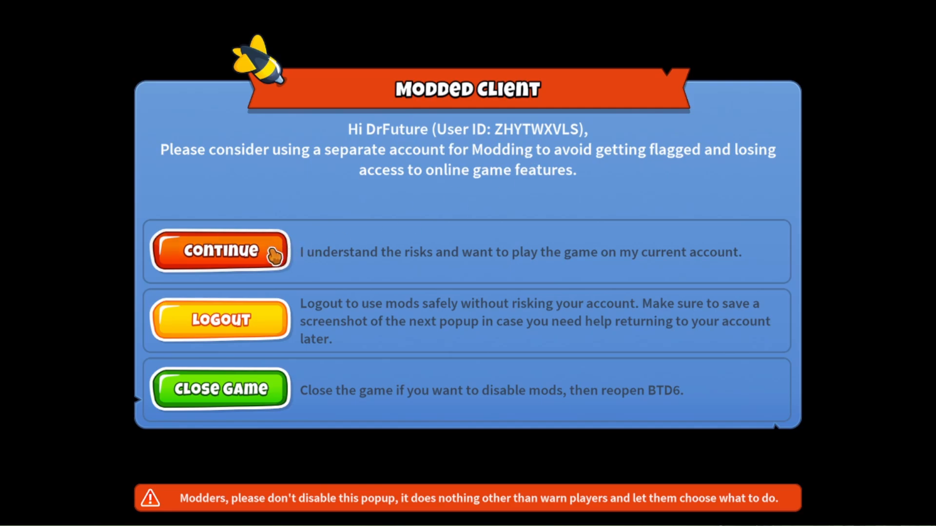
pyautogui.click(218, 252)
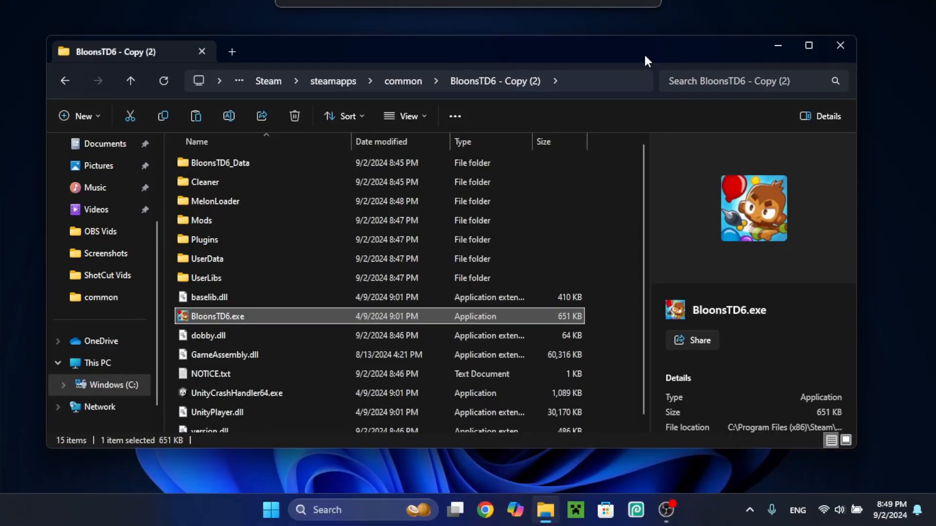
pyautogui.moveTo(500, 98)
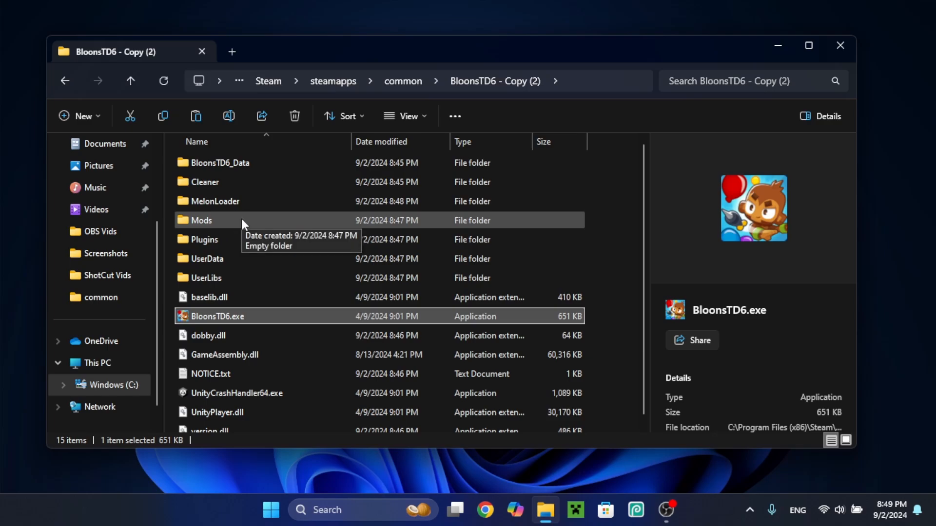
# Put the Mod Helper file into the Mods folder and relaunch BloonsTD6.exe
pyautogui.doubleClick(201, 220)
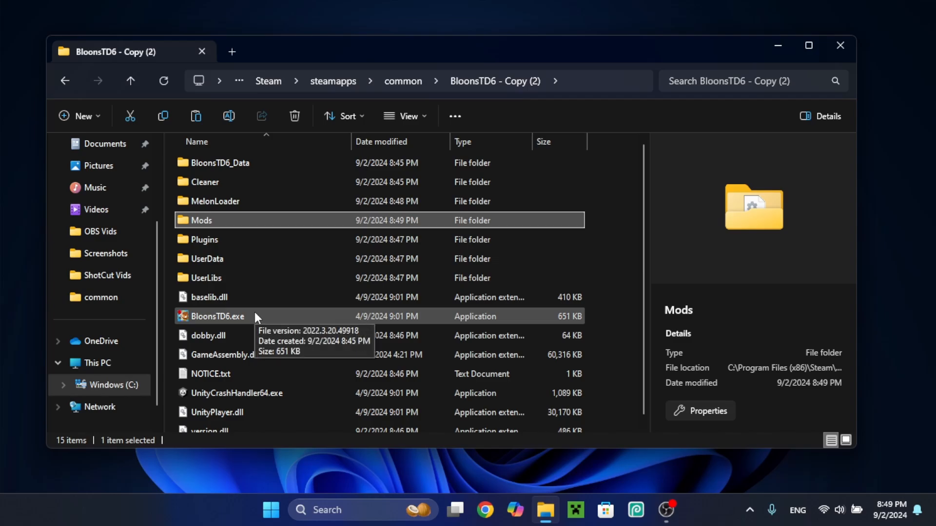
pyautogui.doubleClick(217, 317)
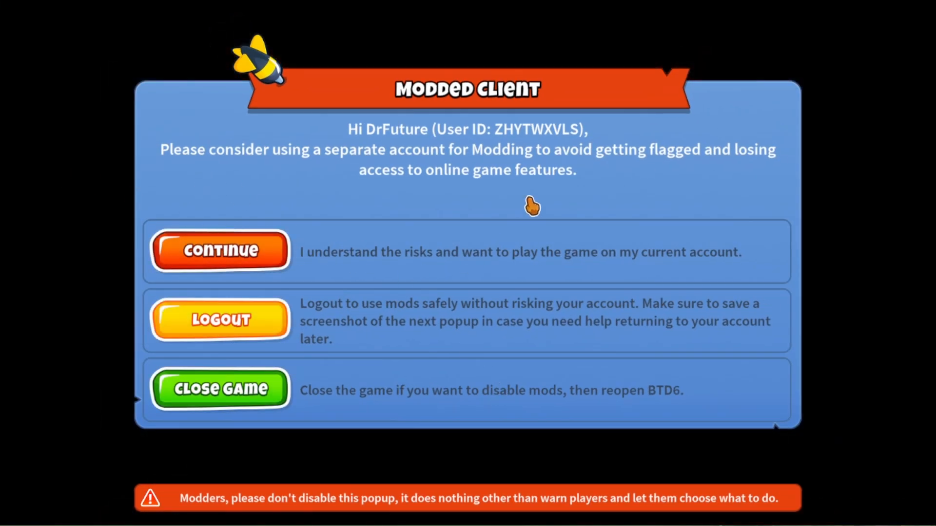
pyautogui.moveTo(239, 171)
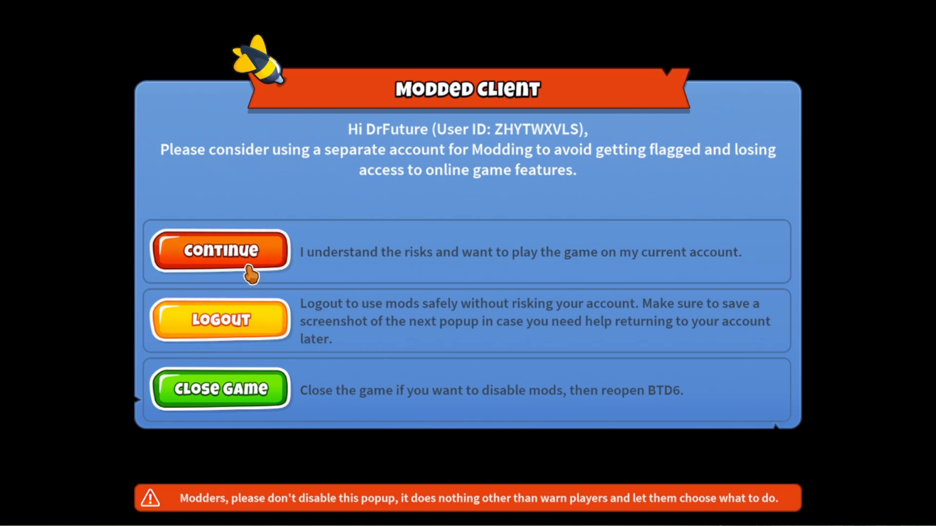
# Accept the Modded Client warning and enter the MODS (1) menu
pyautogui.click(218, 251)
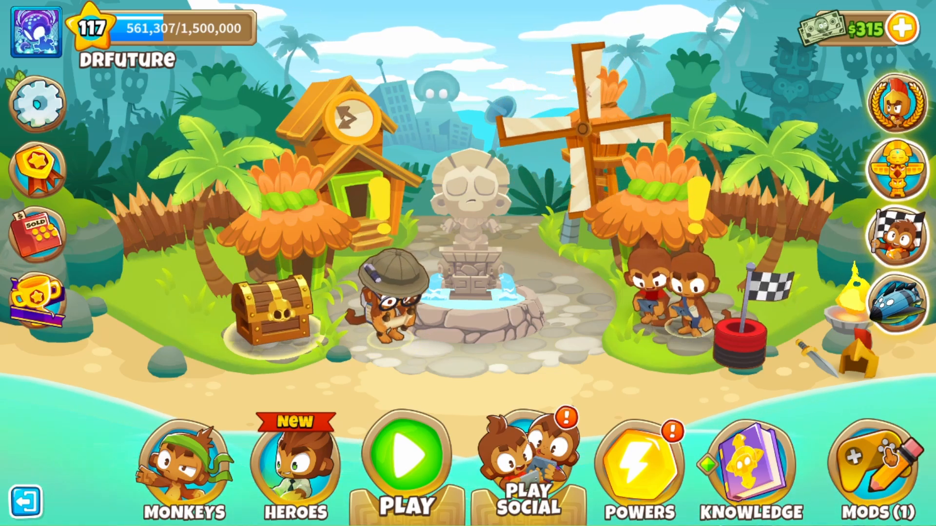
pyautogui.click(886, 471)
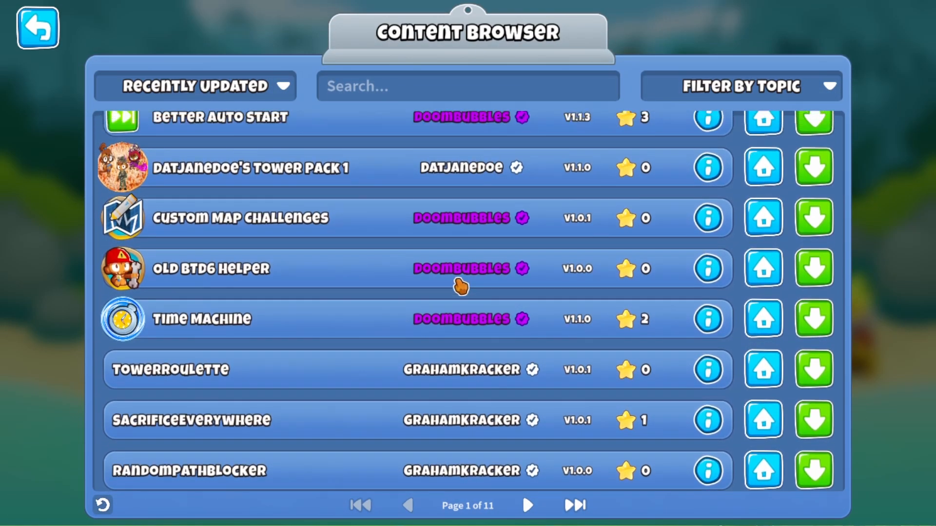
# Sort the mod browser list by Recently Updated
pyautogui.click(197, 85)
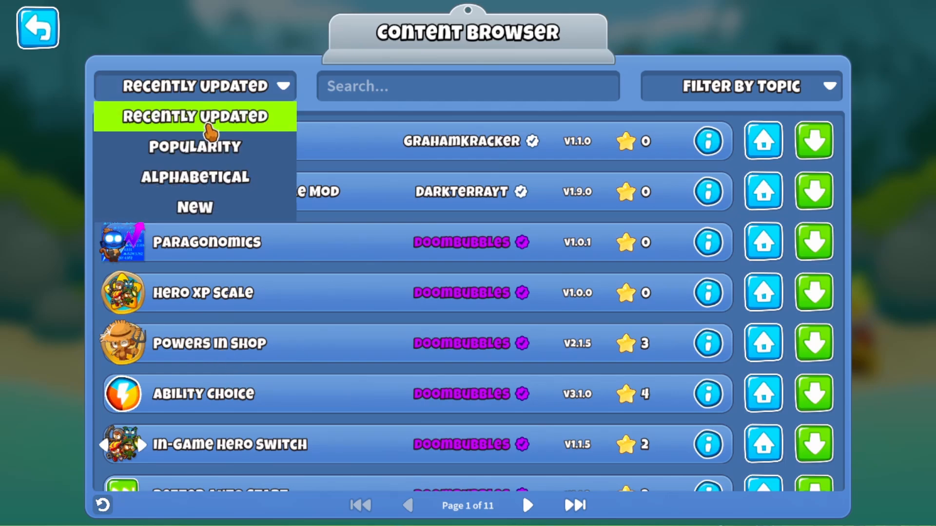
pyautogui.click(194, 146)
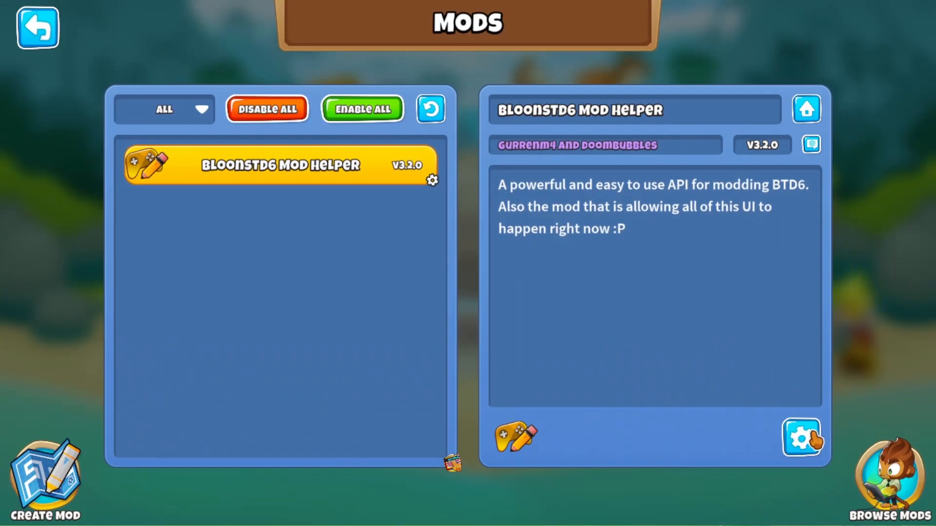
# Enable Show Unverified Mod Browser Content in Mod Helper settings and exit the browser
pyautogui.click(803, 438)
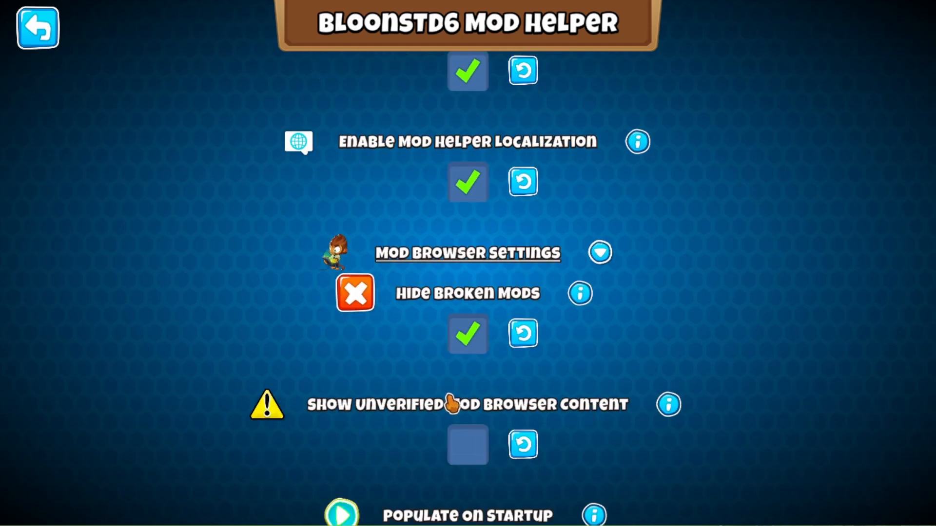
pyautogui.click(468, 444)
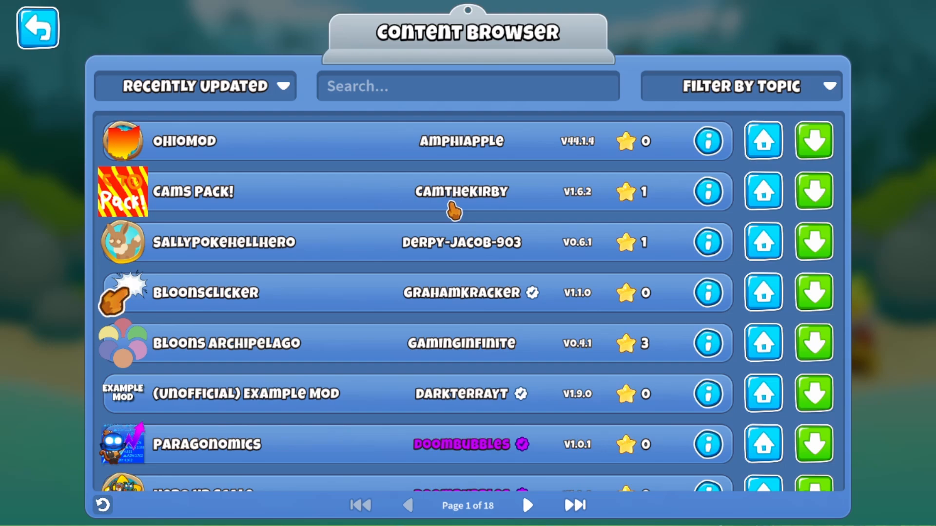
pyautogui.click(38, 27)
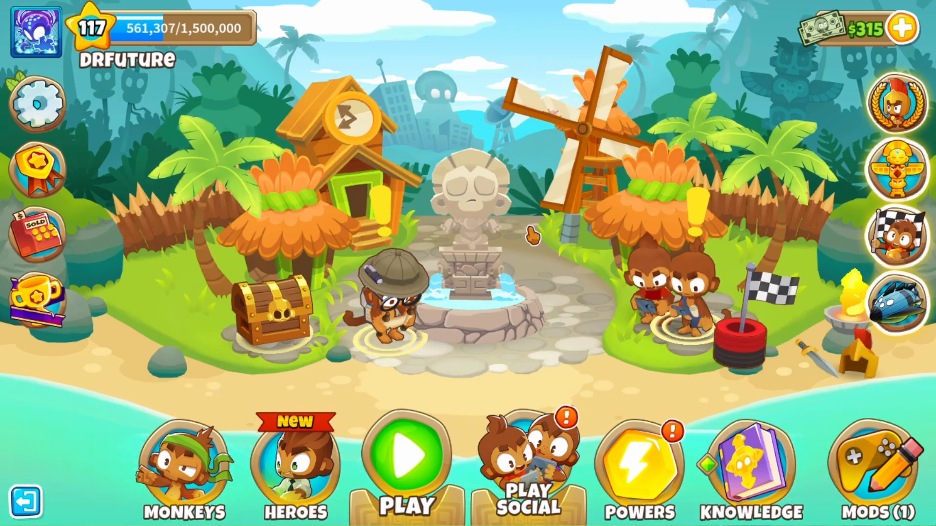